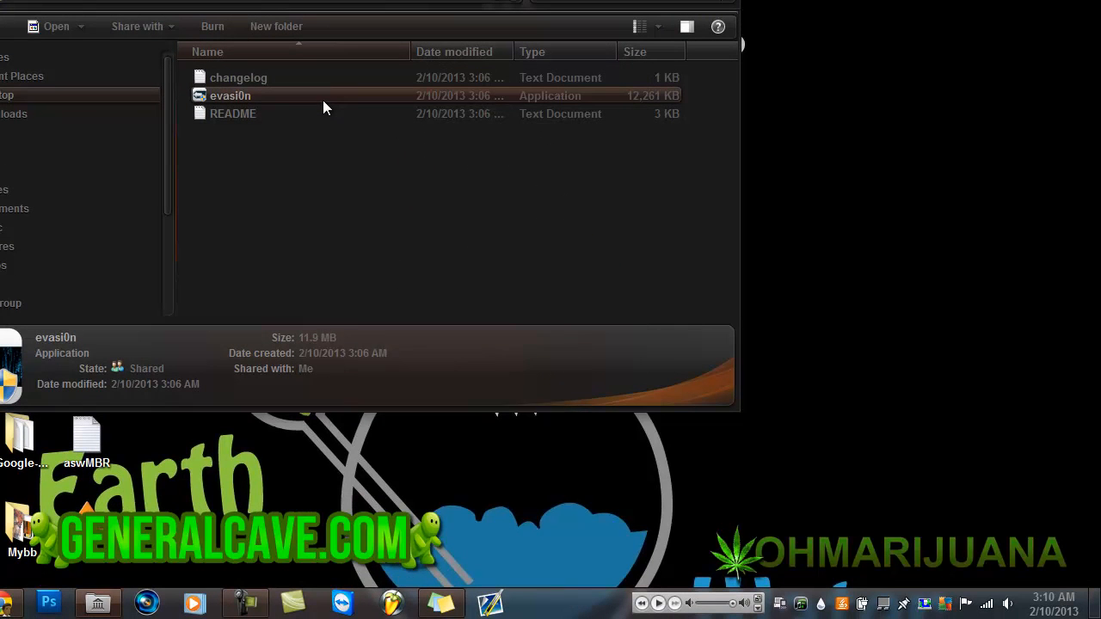
mouse_move(375, 131)
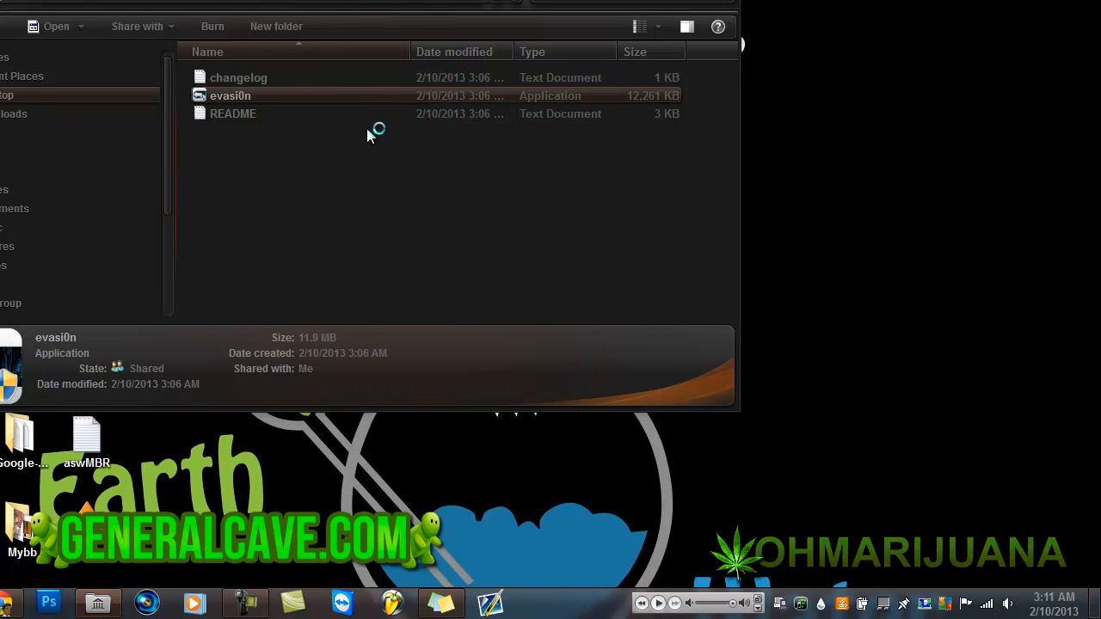
Launch the evasi0n application from the Explorer folder so it detects the iPod Touch (4G) on iOS 6.1.
double_click(230, 96)
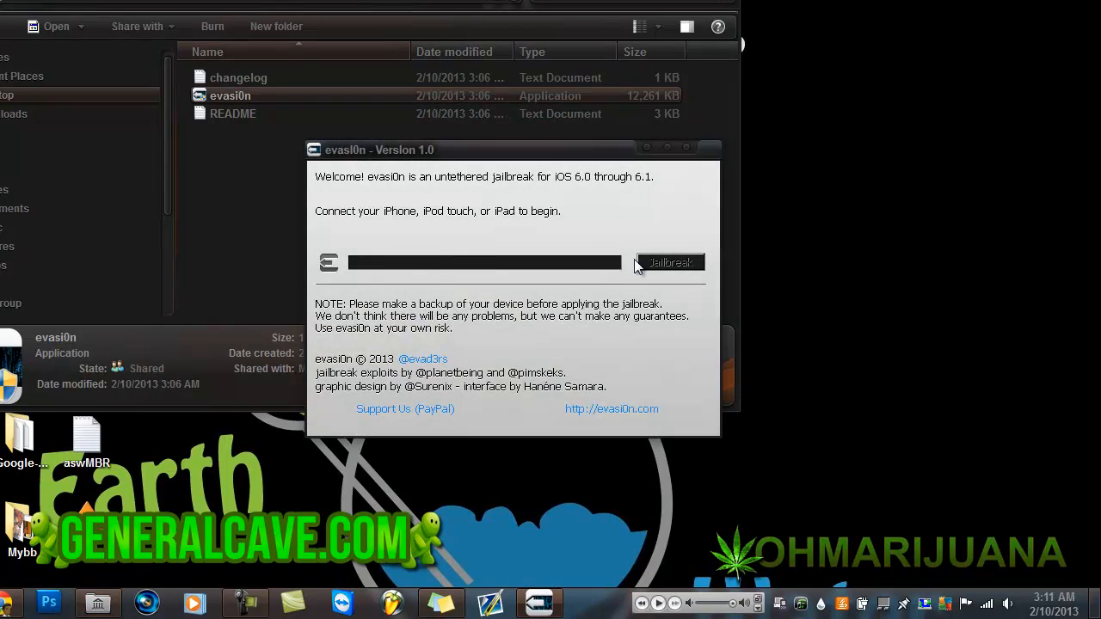
mouse_move(323, 273)
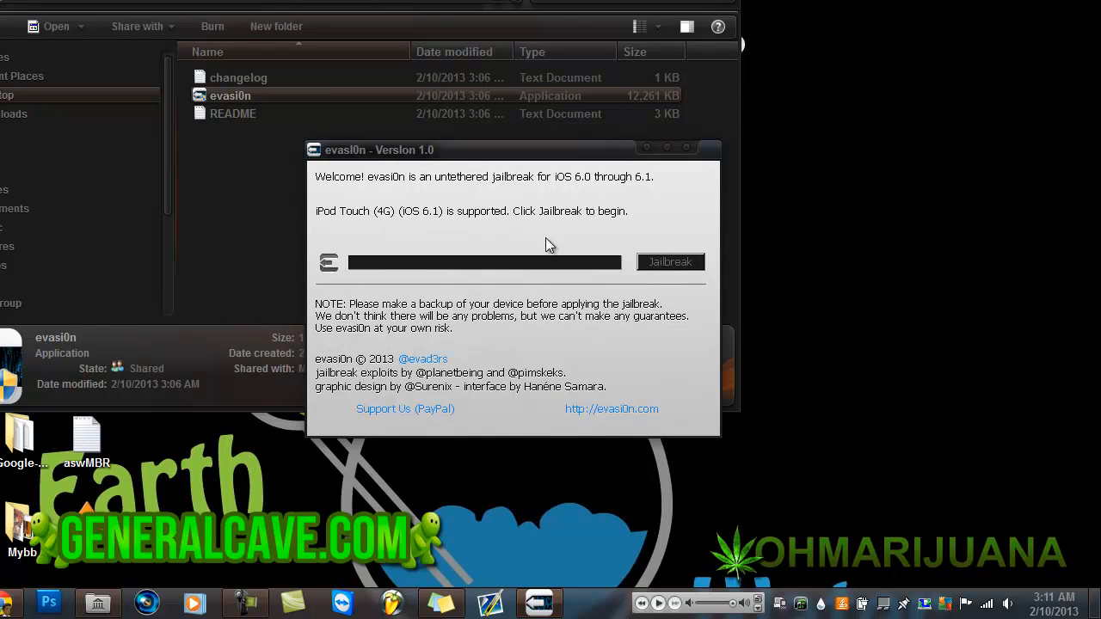
mouse_move(416, 289)
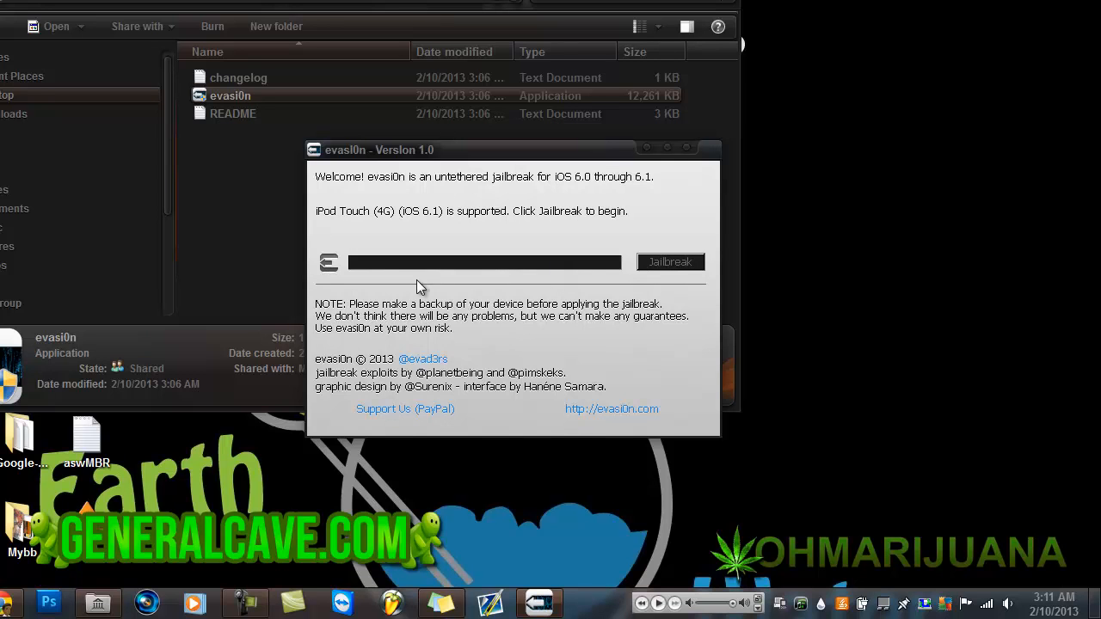
mouse_move(670, 262)
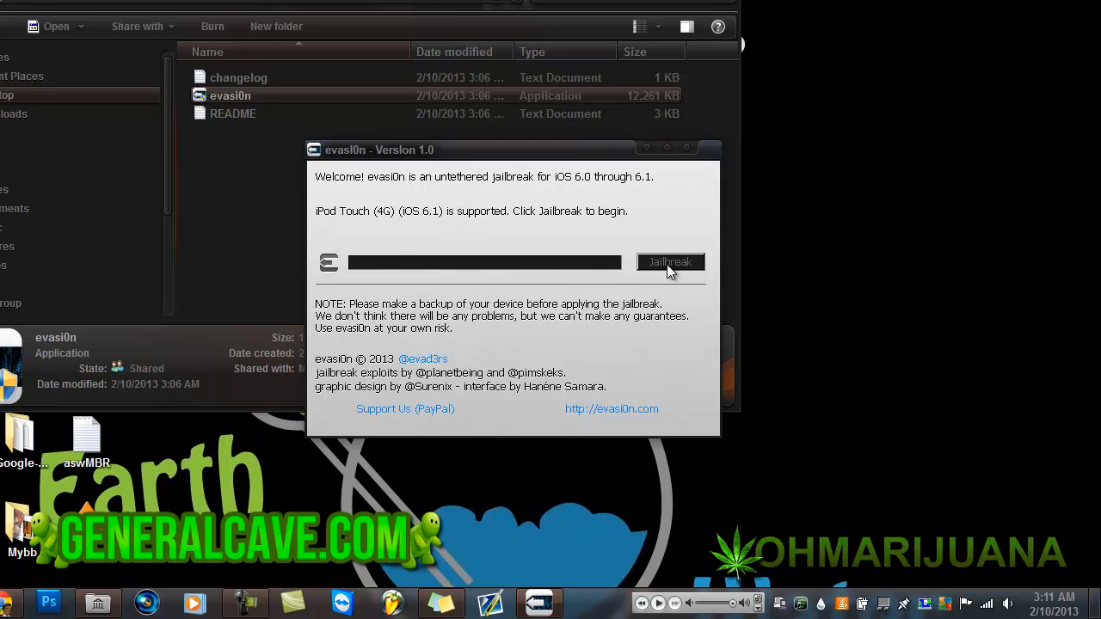
Start the jailbreak on the connected iPod Touch and let it run to the passcode prompt.
left_click(671, 262)
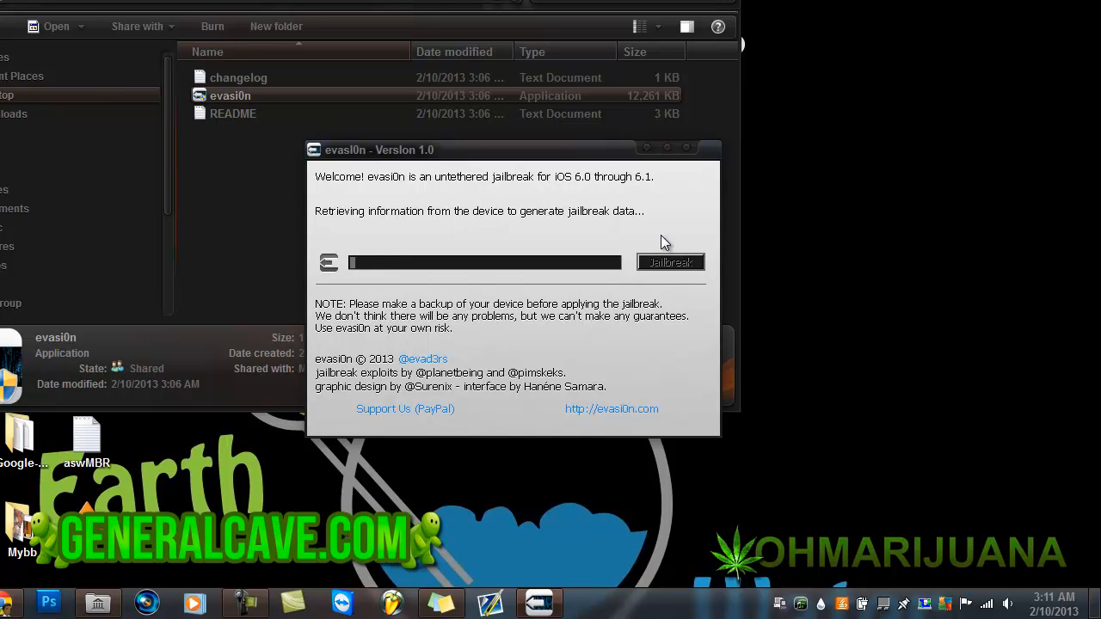
mouse_move(144, 566)
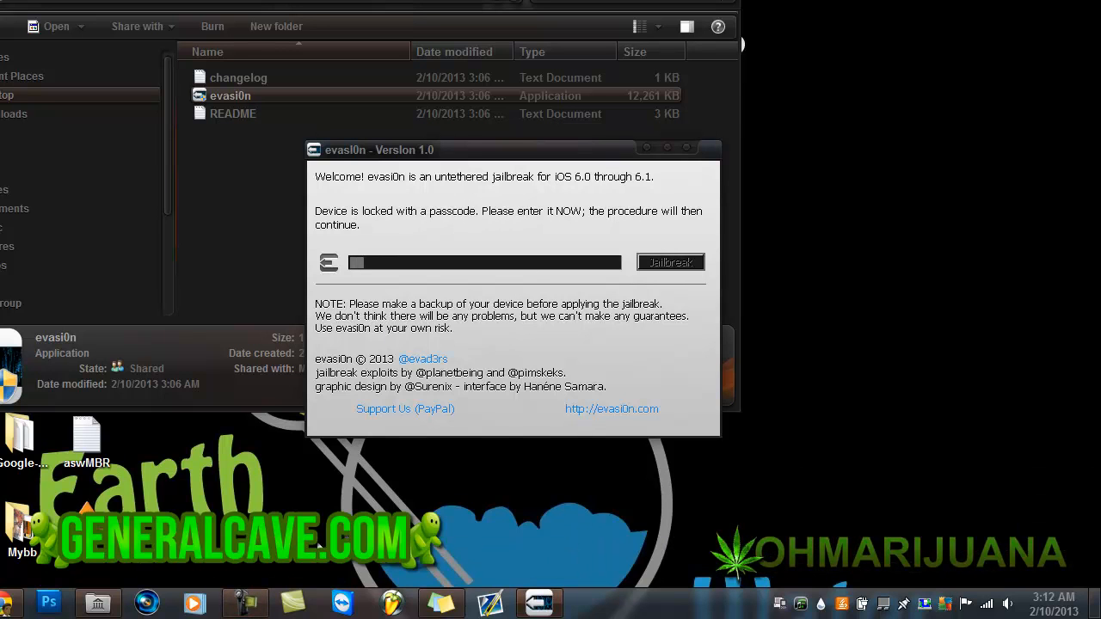
left_click(244, 602)
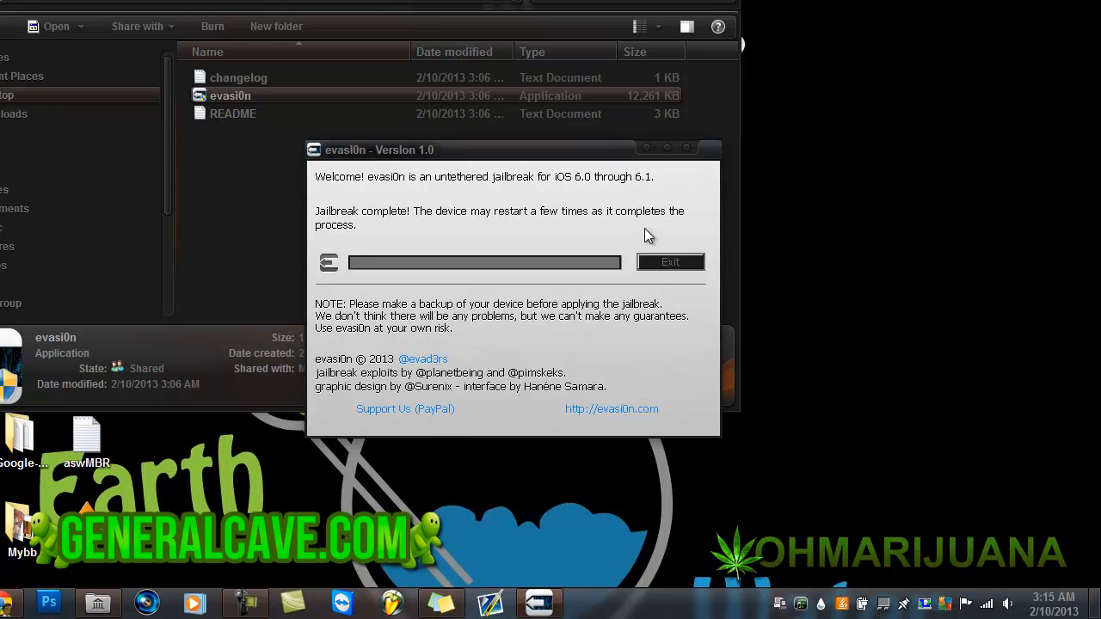
Exit evasi0n after 'Jailbreak complete!', leaving the evasi0n folder with changelog, application and README showing.
left_click(671, 262)
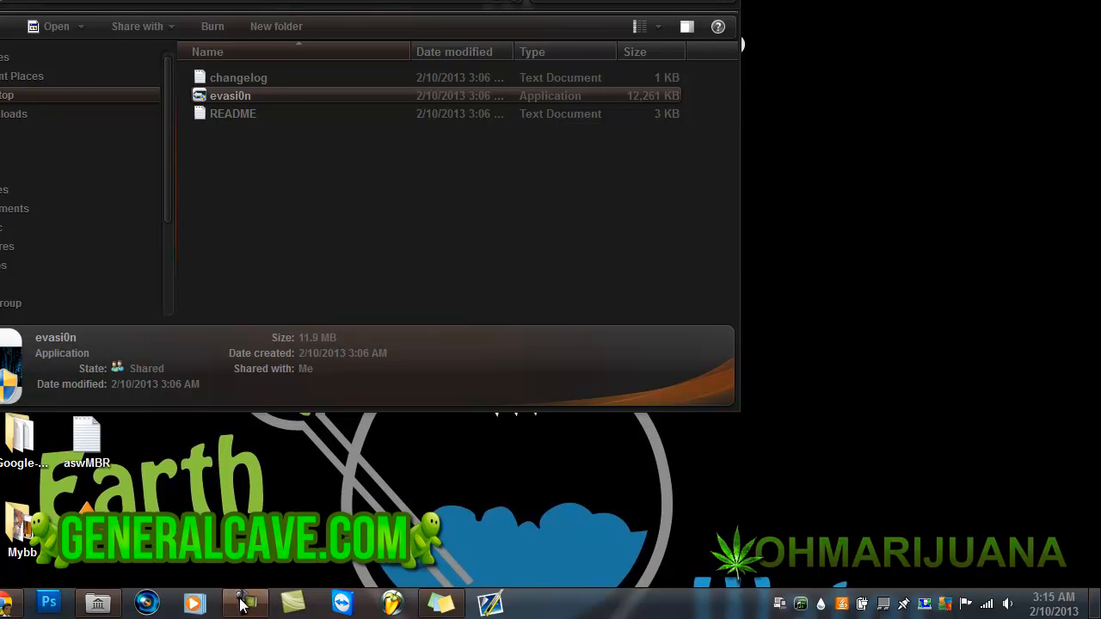
left_click(244, 602)
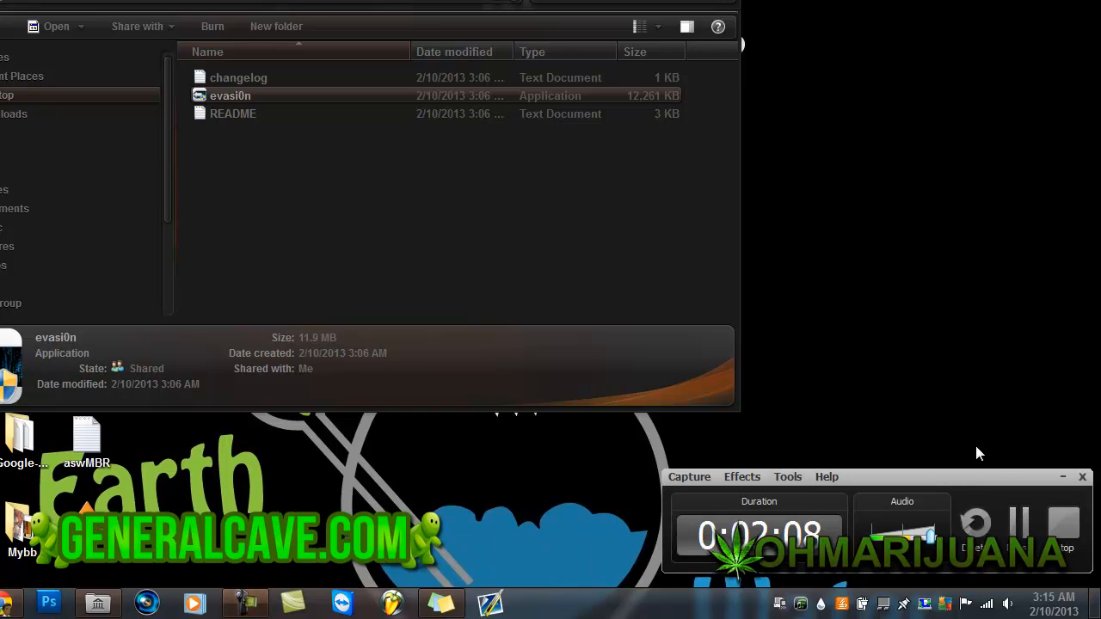
mouse_move(874, 417)
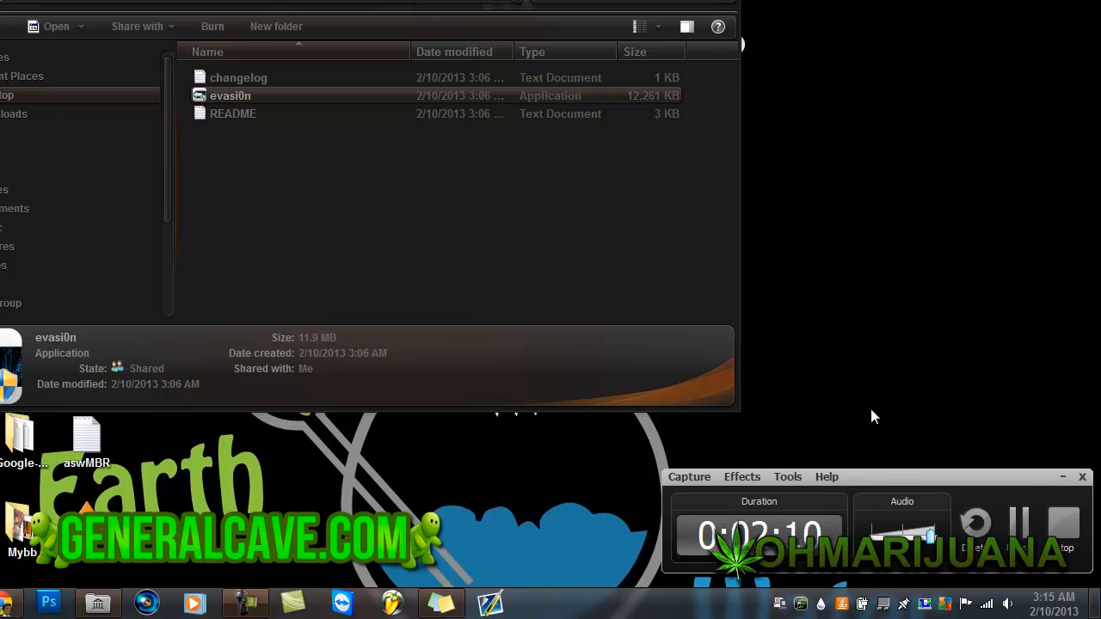
mouse_move(898, 437)
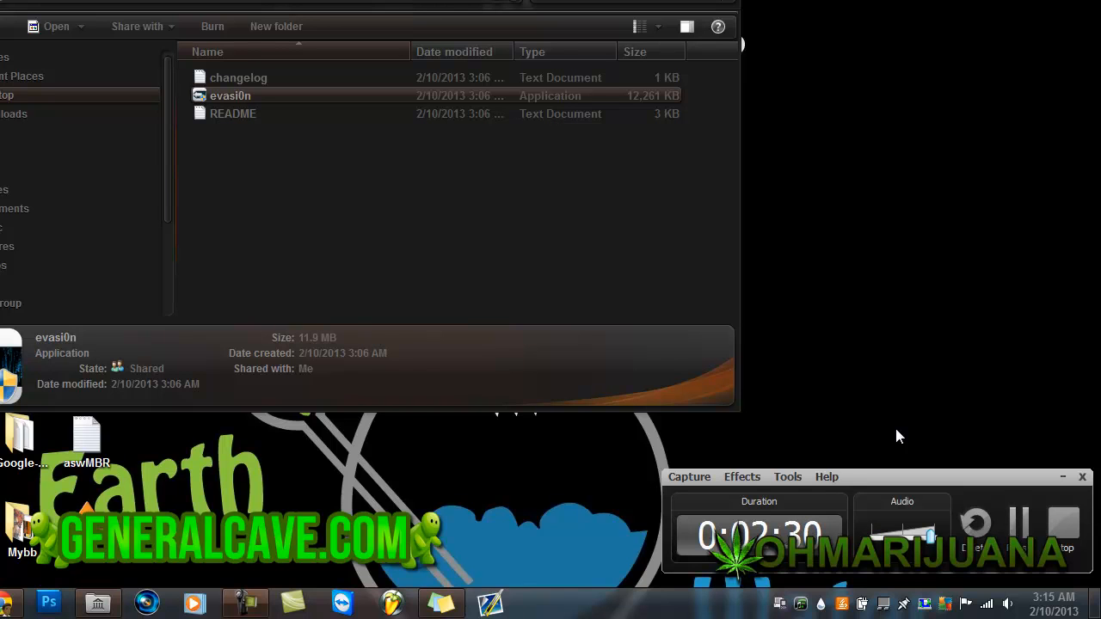
mouse_move(1018, 496)
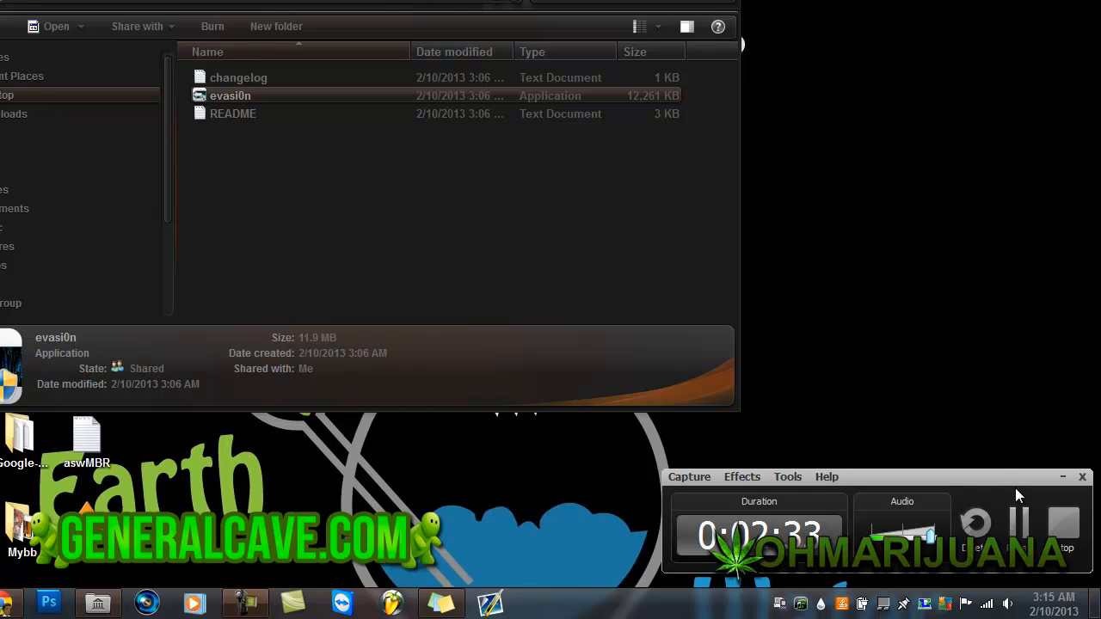